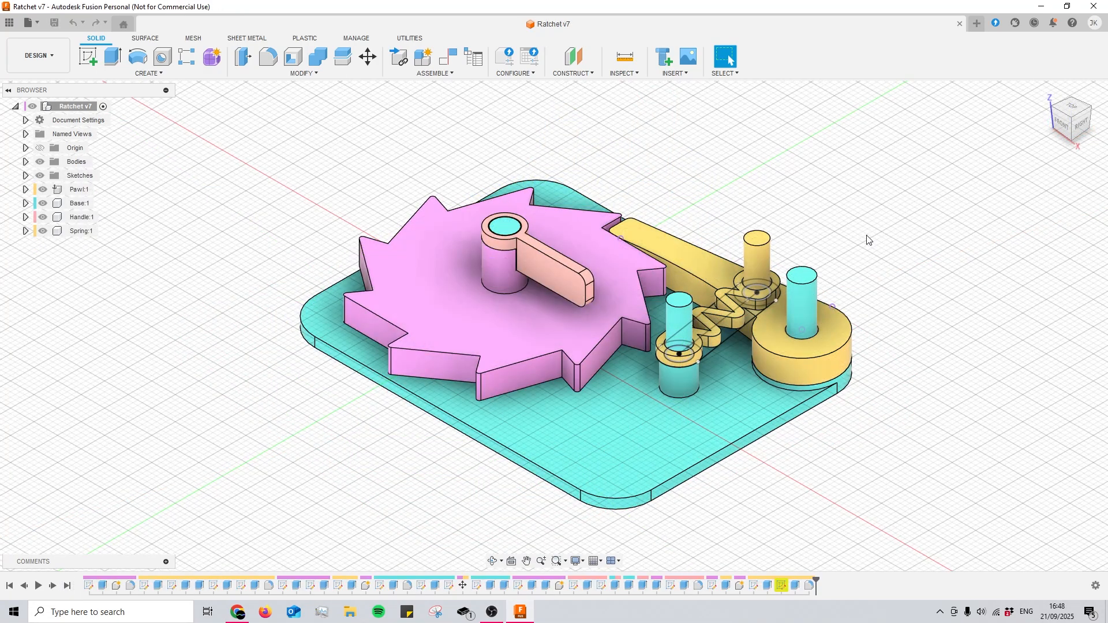
Set the ViewCube to TOP to view the ratchet wheel from above
click(1072, 114)
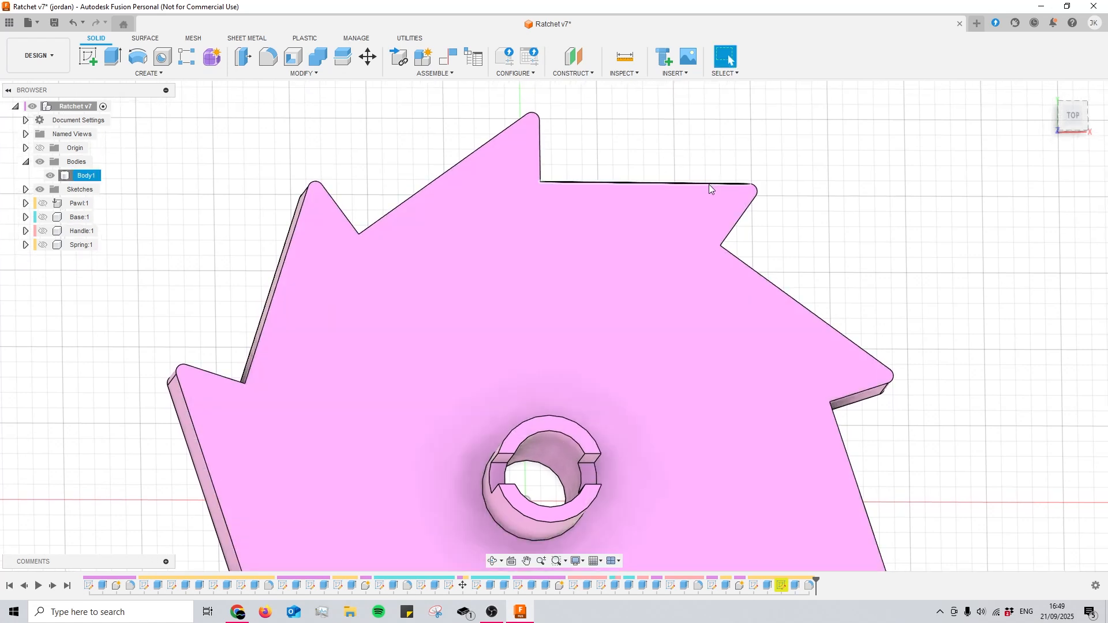
mouse_move(604, 188)
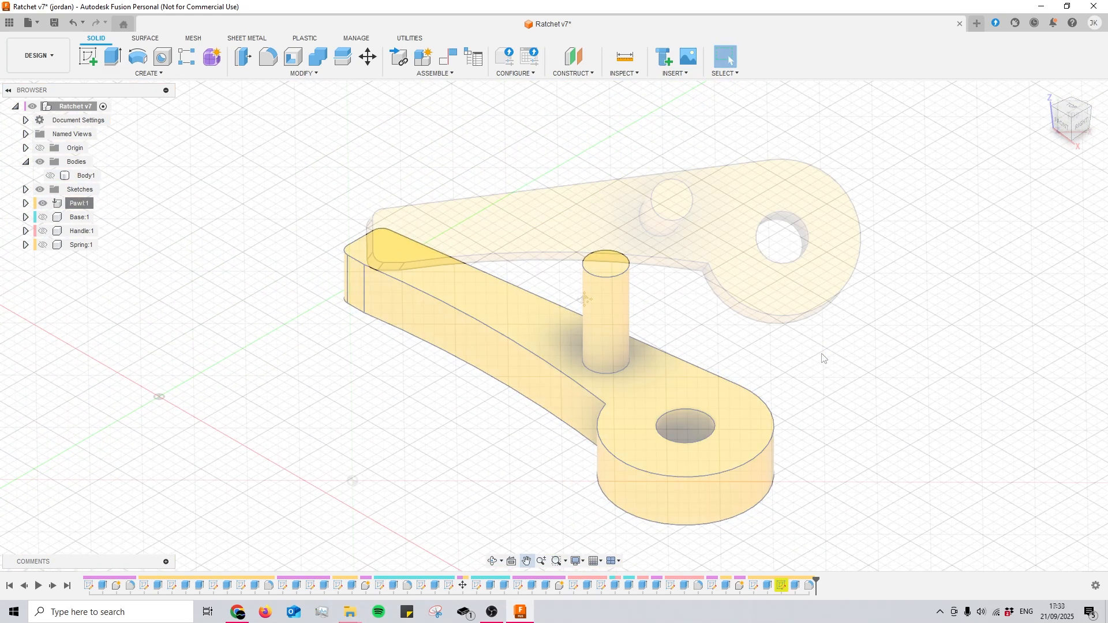
View the isolated pawl from TOP and zoom in on its arm, pin and pivot hole
click(1073, 115)
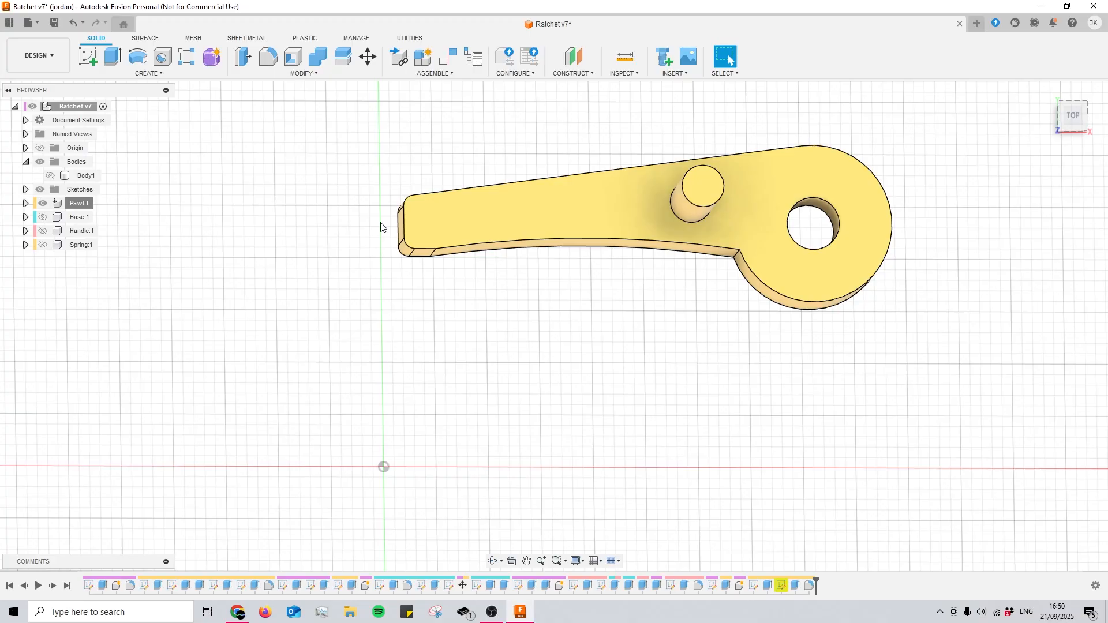
mouse_move(466, 281)
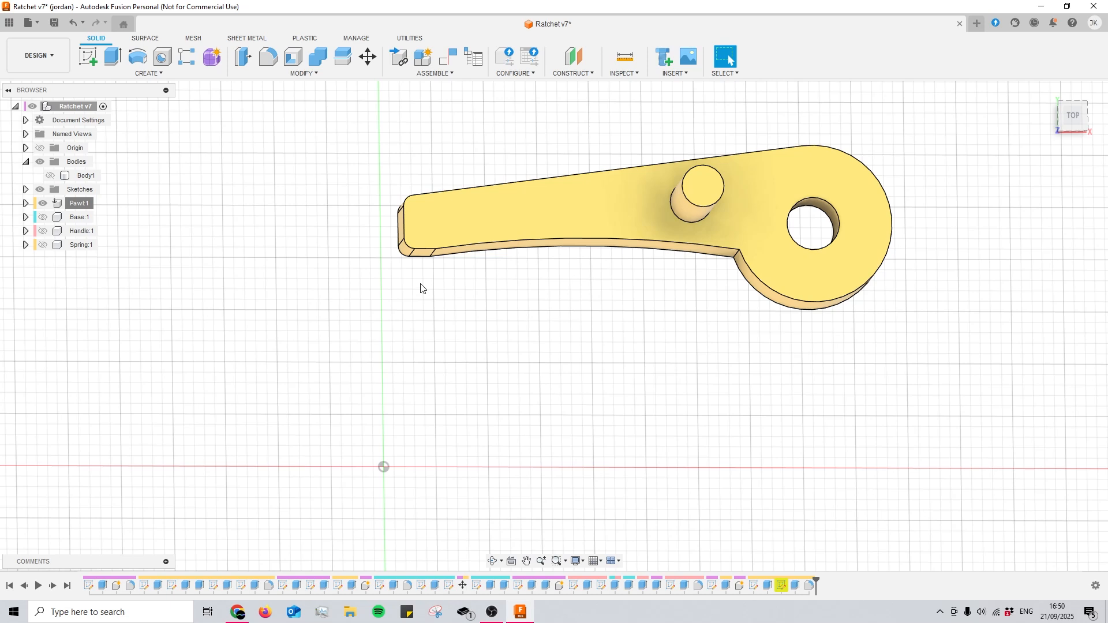
mouse_move(432, 329)
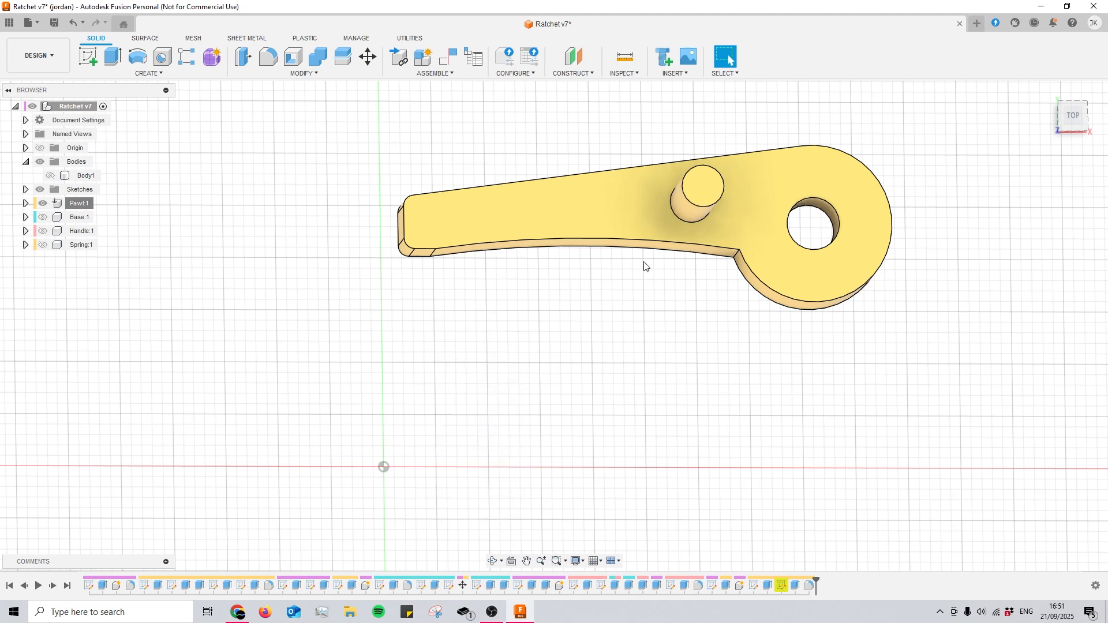
scroll(up, 3)
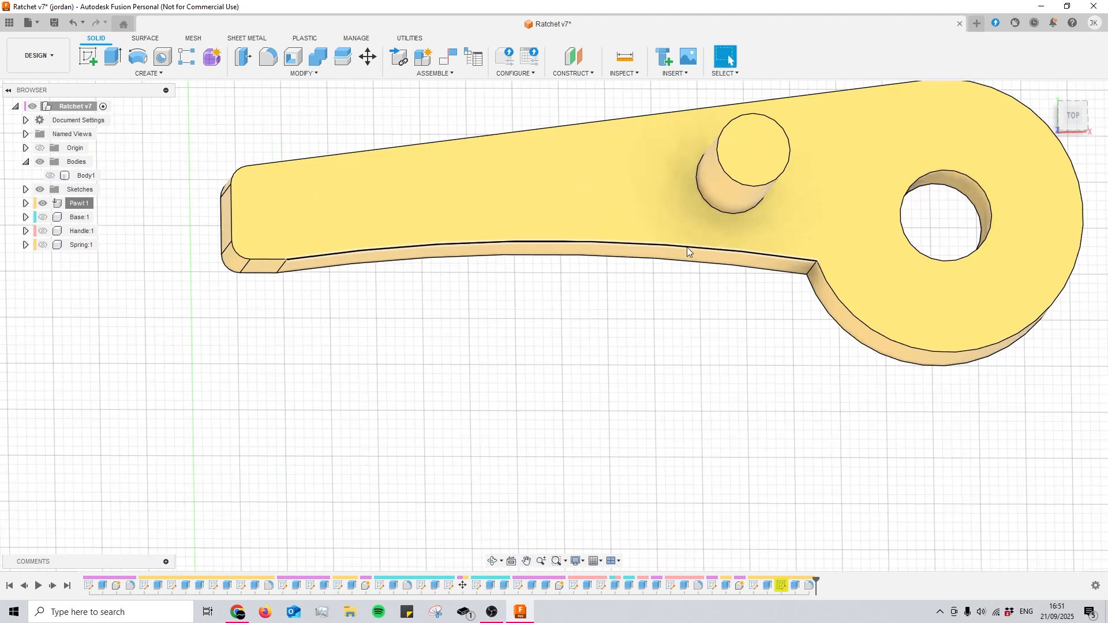
mouse_move(606, 256)
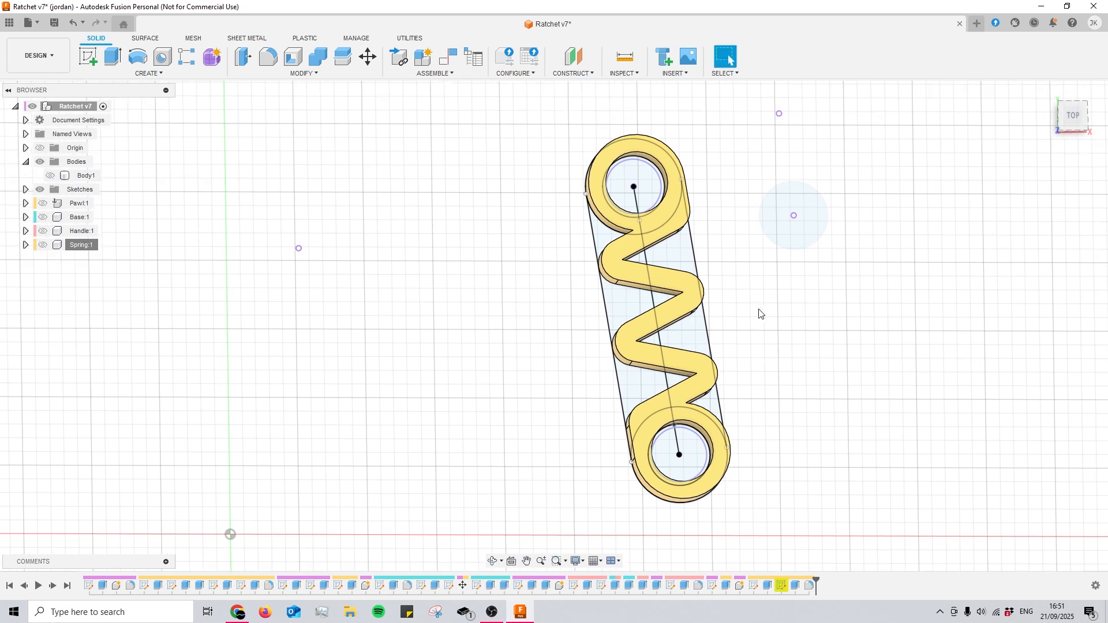
mouse_move(753, 352)
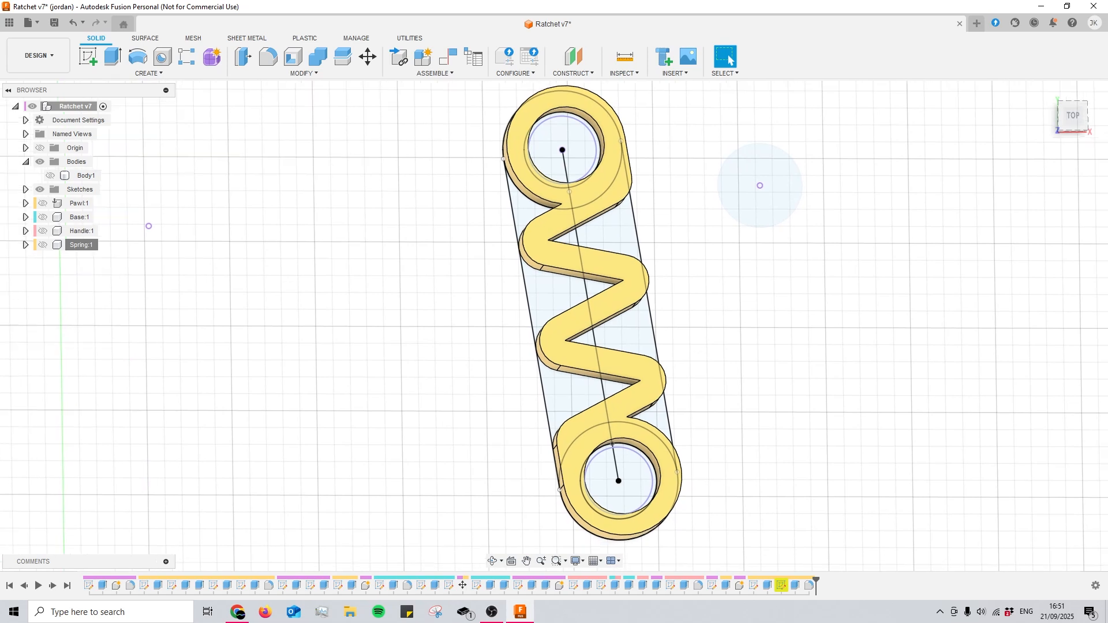
mouse_move(745, 314)
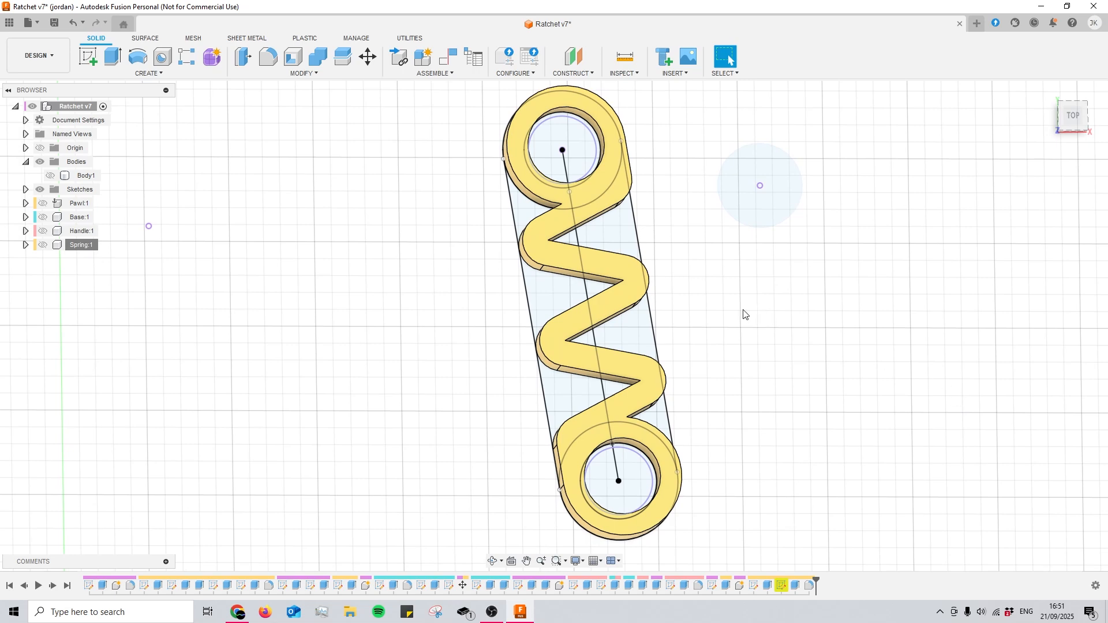
Zoom in on one zigzag bend of Spring:1
scroll(up, 3)
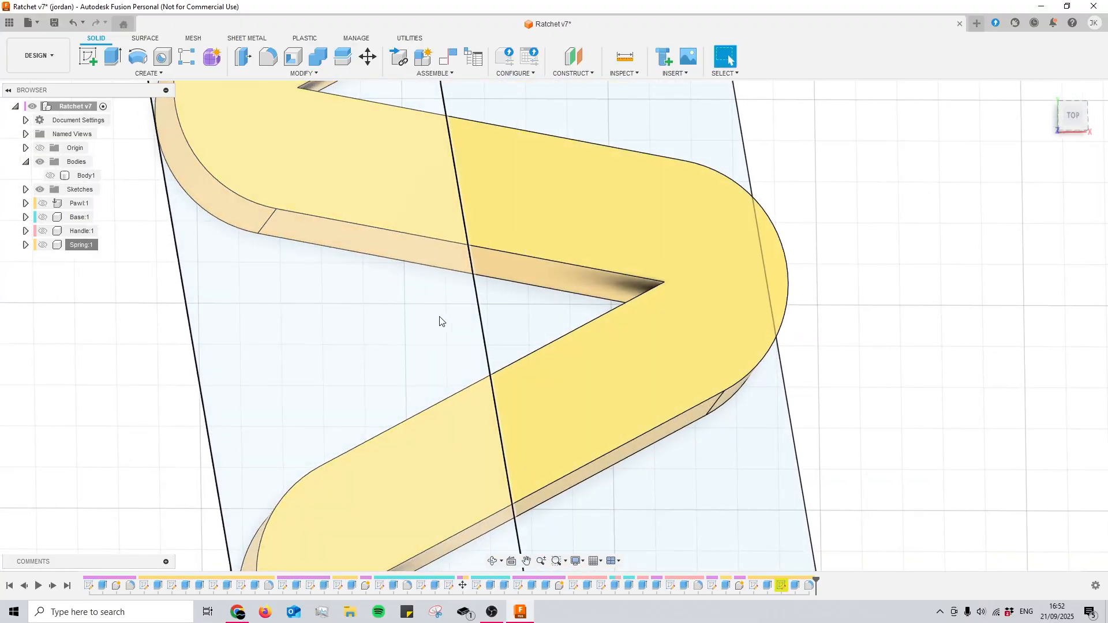
mouse_move(404, 347)
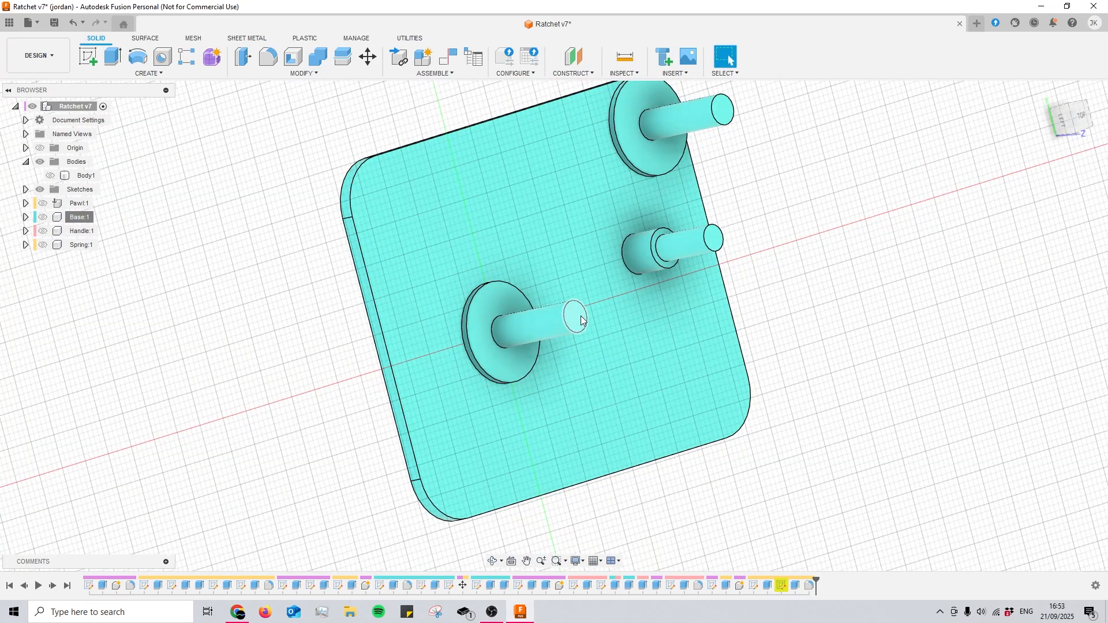
Set the ViewCube to TOP to view the full ratchet assembly from above
click(1081, 117)
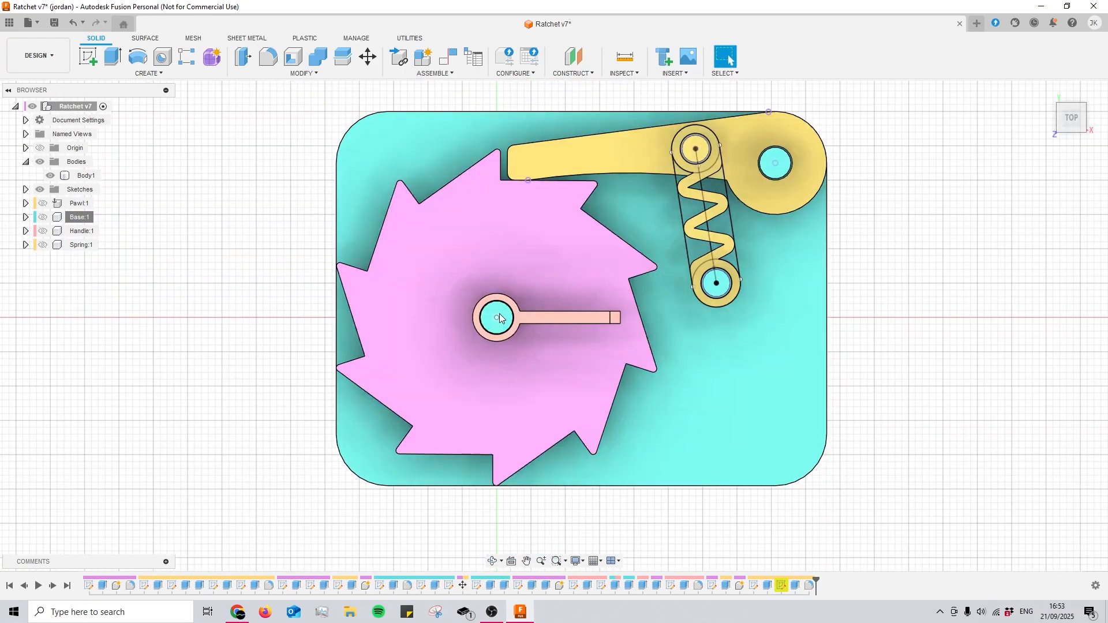